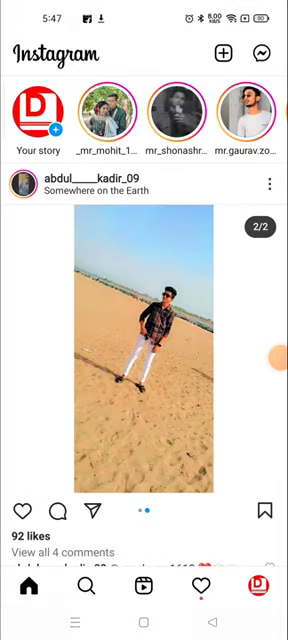
Scroll down to reach Settings from the profile menu.
scroll(down, 3)
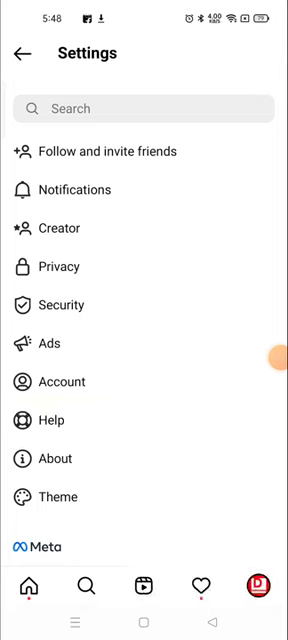
Open Help in Settings, then Report a Problem, and focus the description field.
click(46, 419)
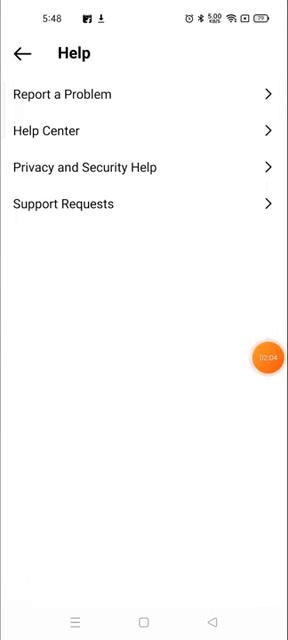
click(277, 552)
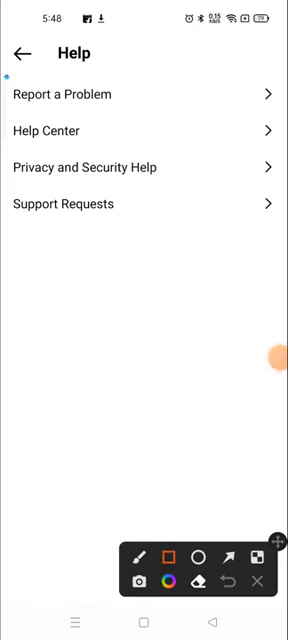
click(144, 93)
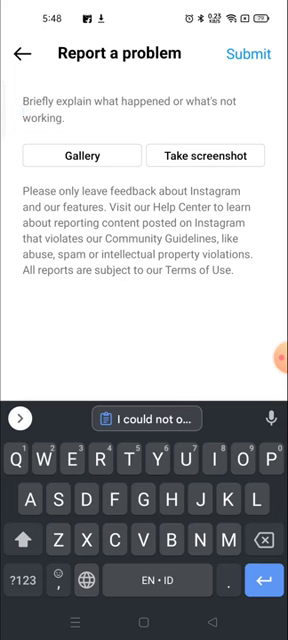
Describe being unable to open the account due to the 'try again later' error.
text(I could not open my Instagram account it says that try again later and I haven't done any illegal activity on Instagram)
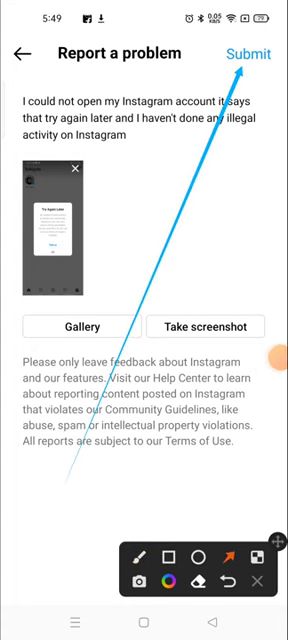
Leave the unsubmitted report and back out through Help to the profile.
click(172, 553)
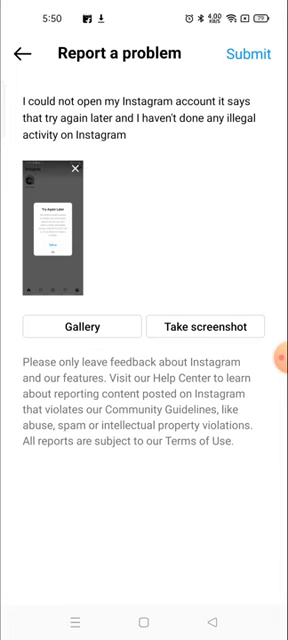
click(22, 54)
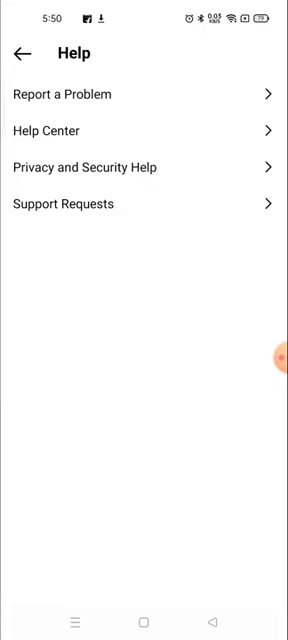
click(20, 53)
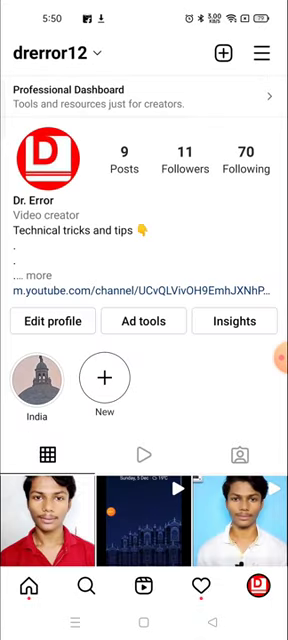